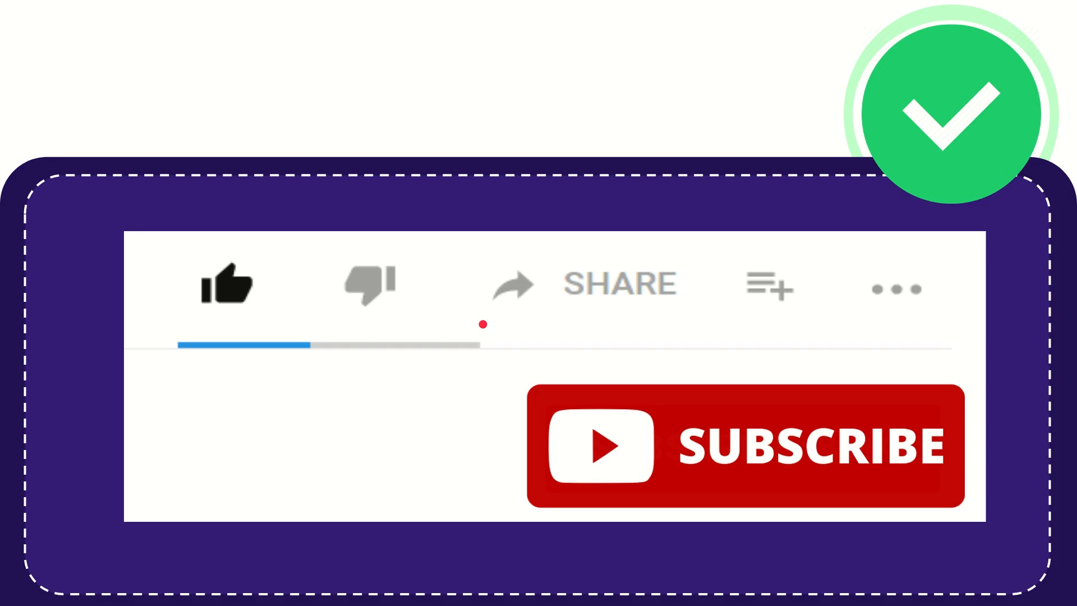
click(511, 284)
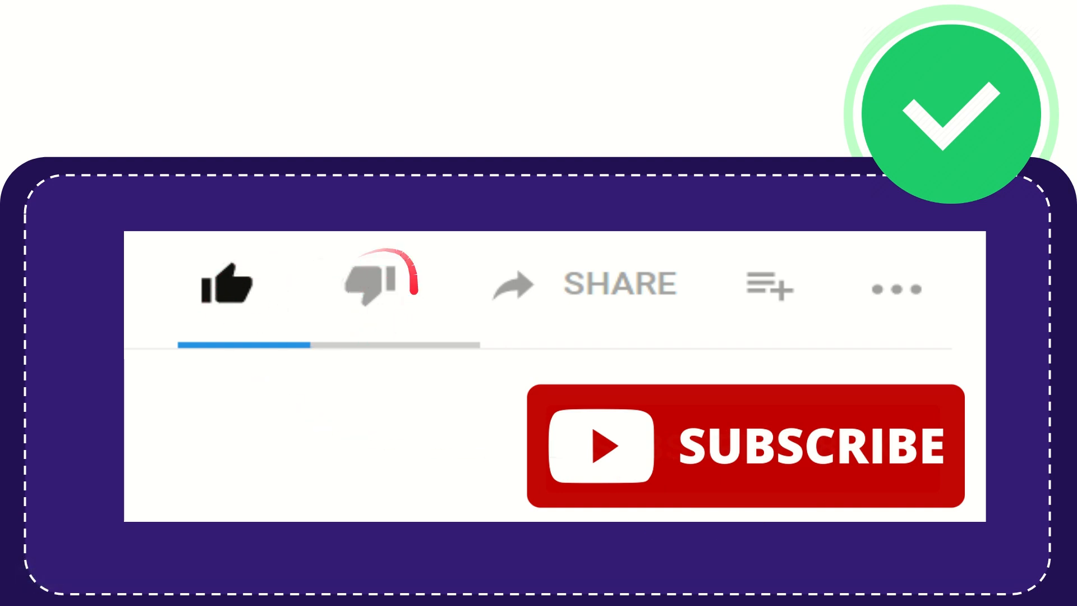
click(379, 282)
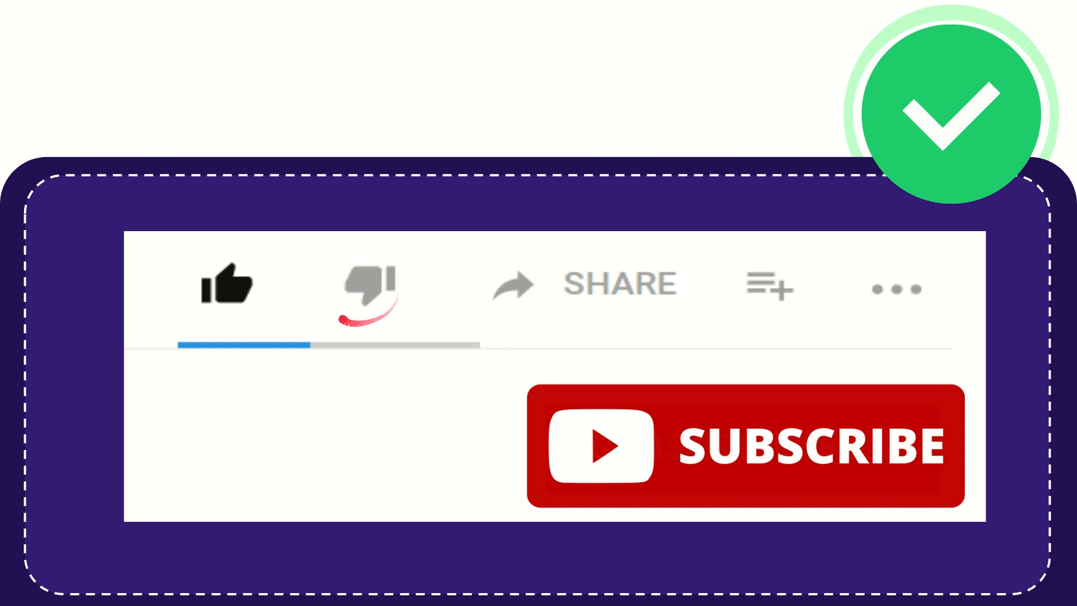
click(368, 284)
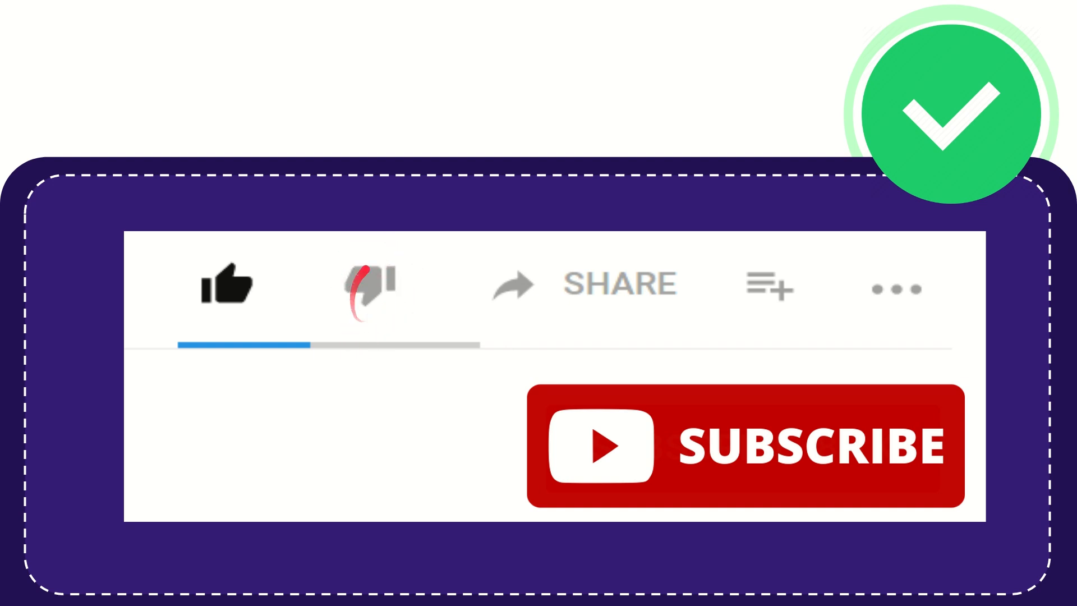
click(368, 284)
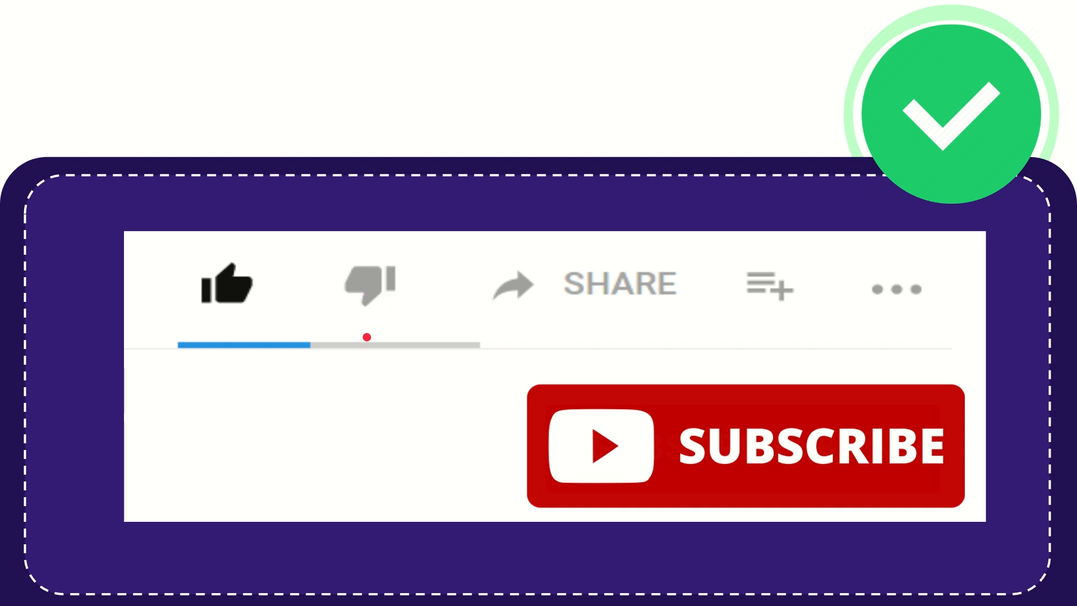